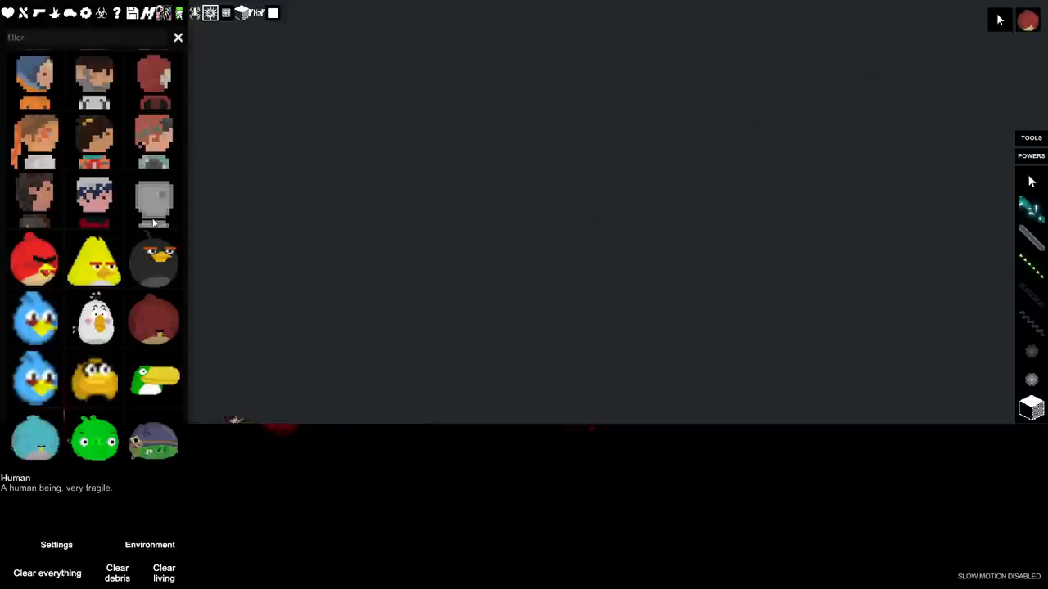
# - Spawn the plain grey Human ragdoll from the modded character menu onto the sandbox floor
pyautogui.click(154, 203)
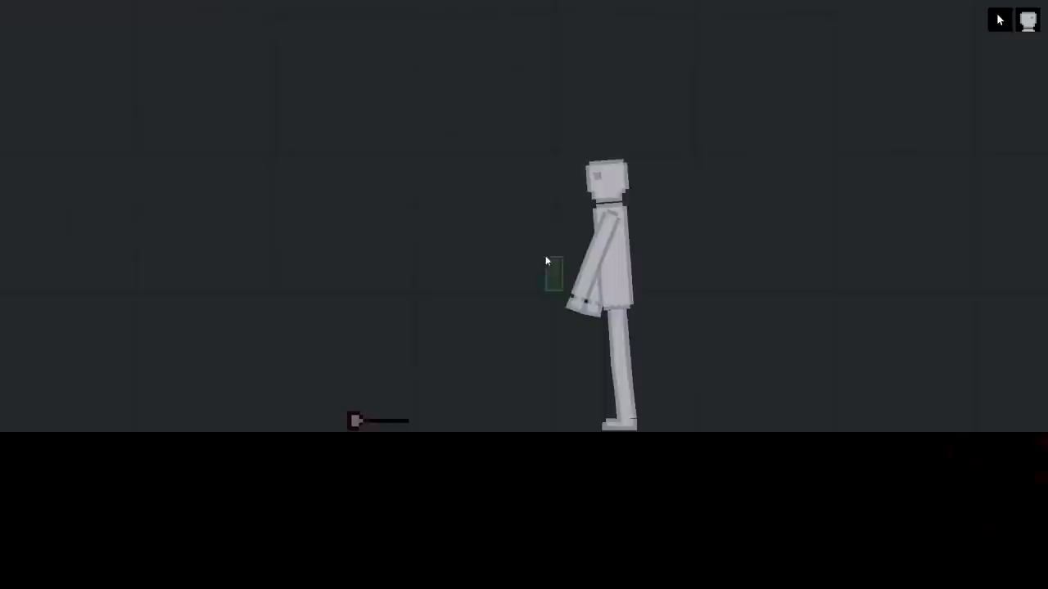